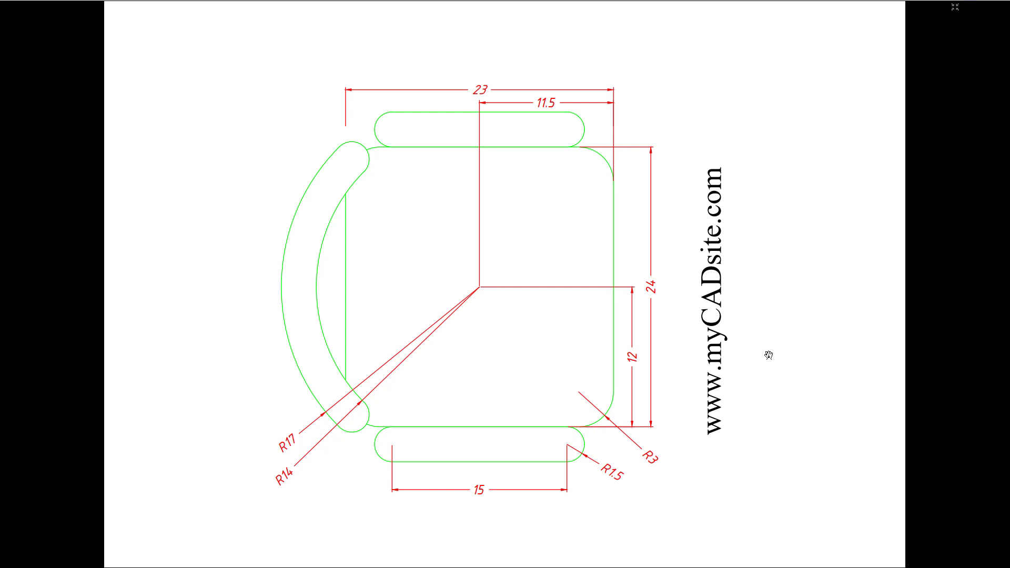
mouse_move(642, 295)
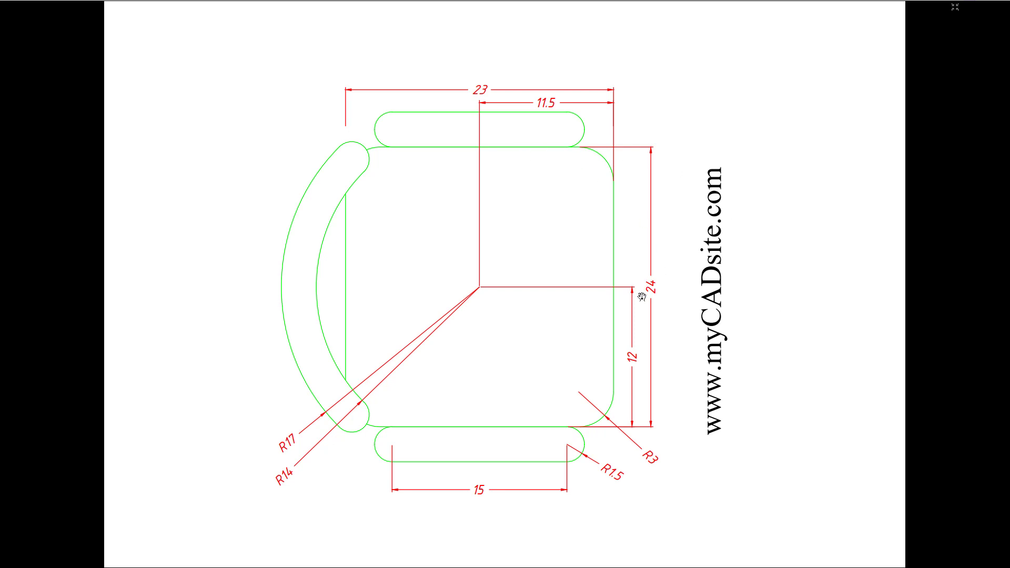
mouse_move(641, 298)
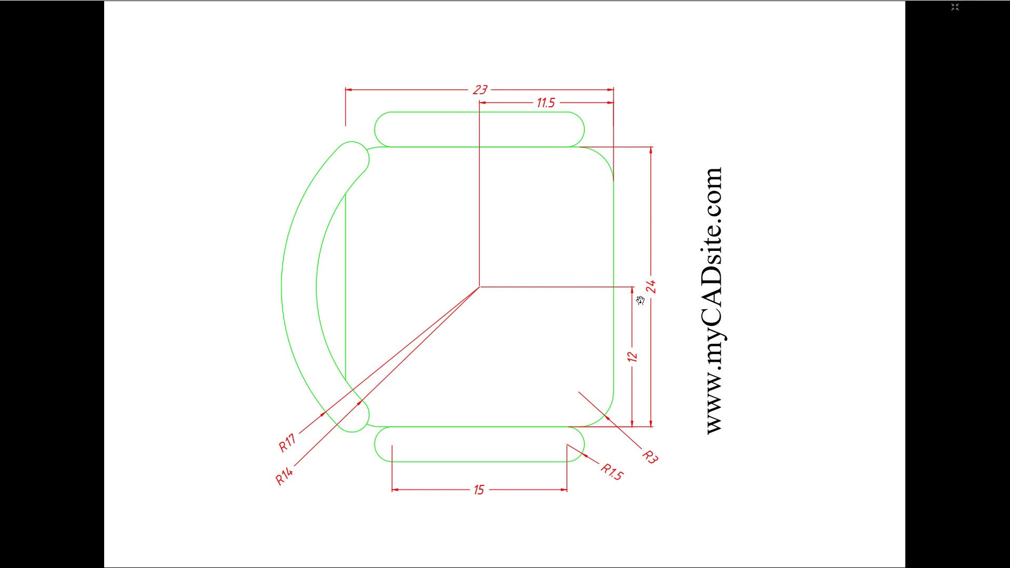
mouse_move(522, 394)
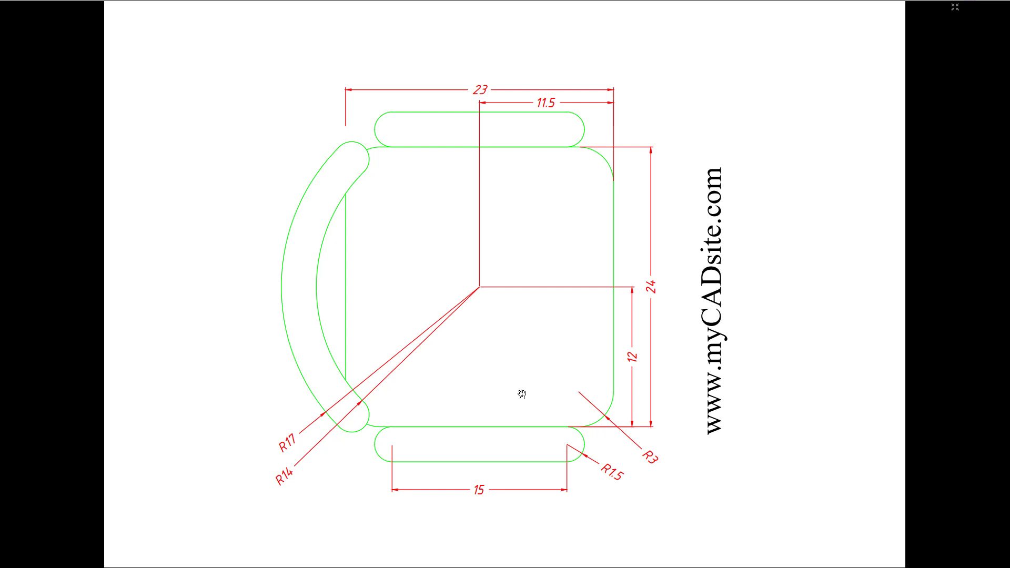
mouse_move(521, 362)
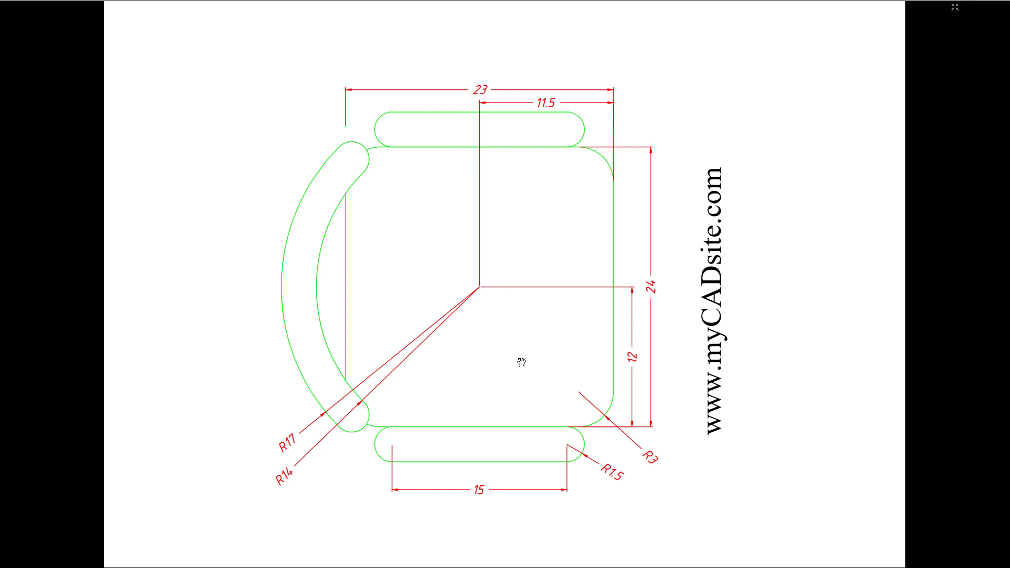
mouse_move(614, 282)
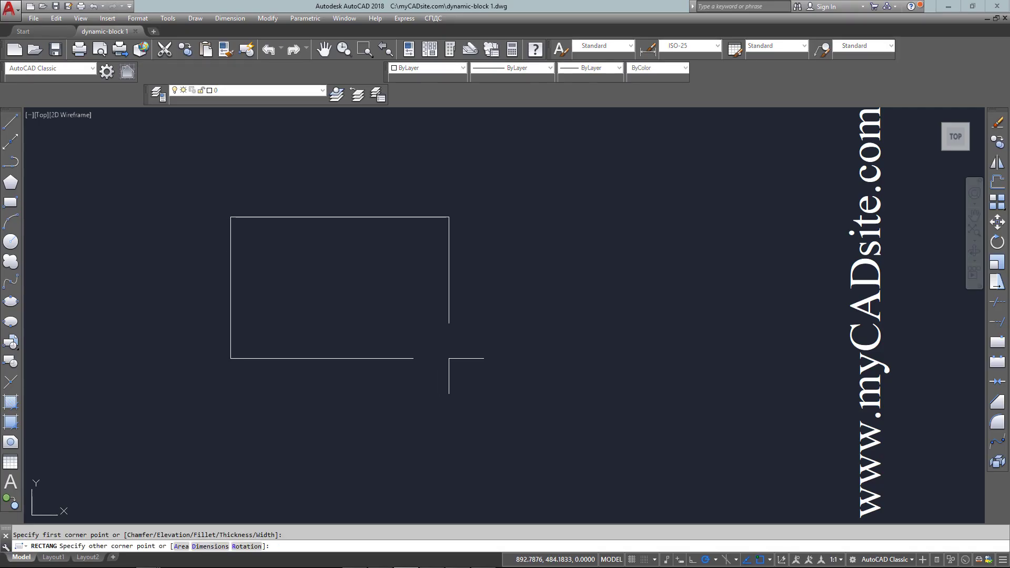
text(@23)
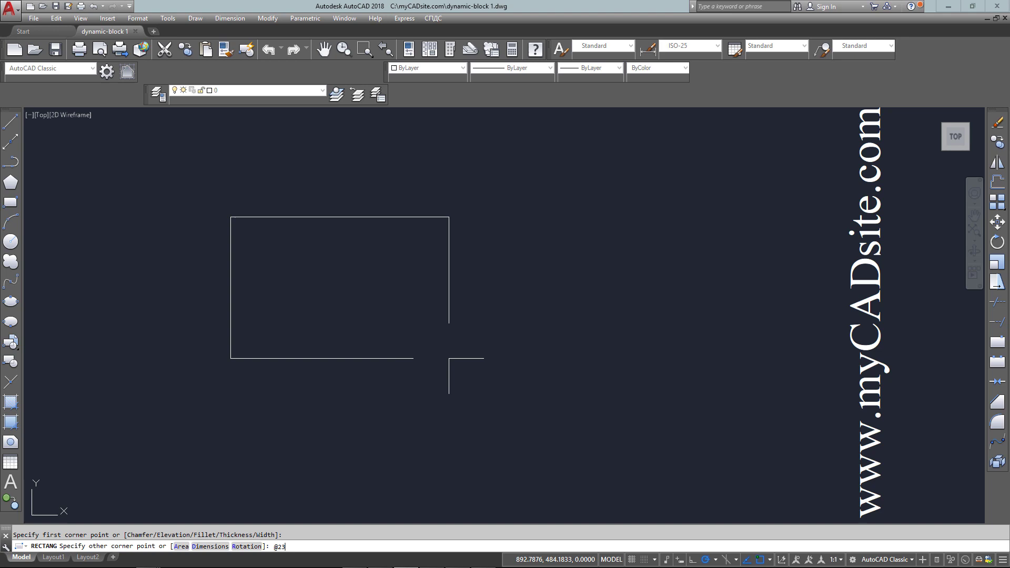
text(24)
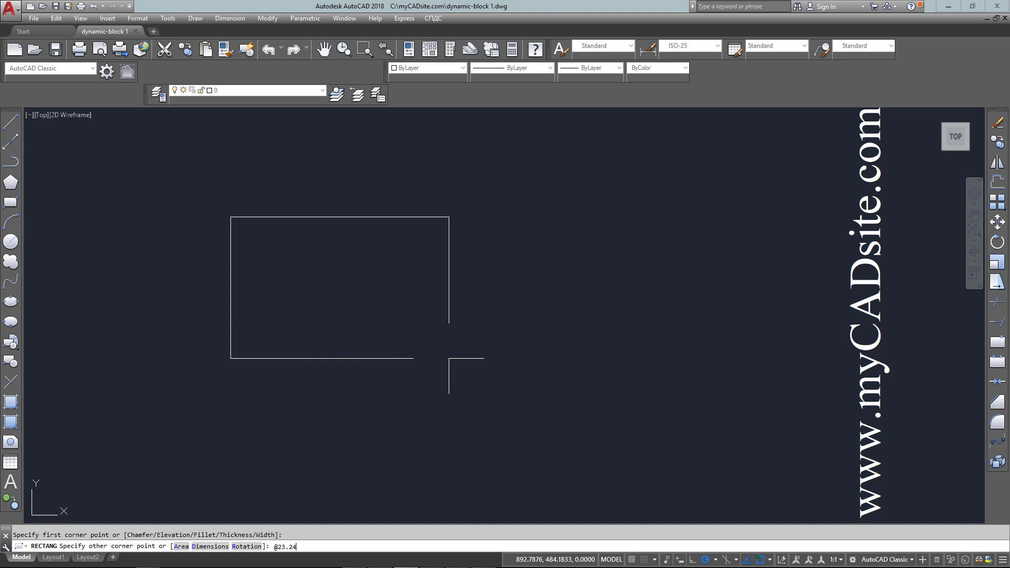
key(Backspace)
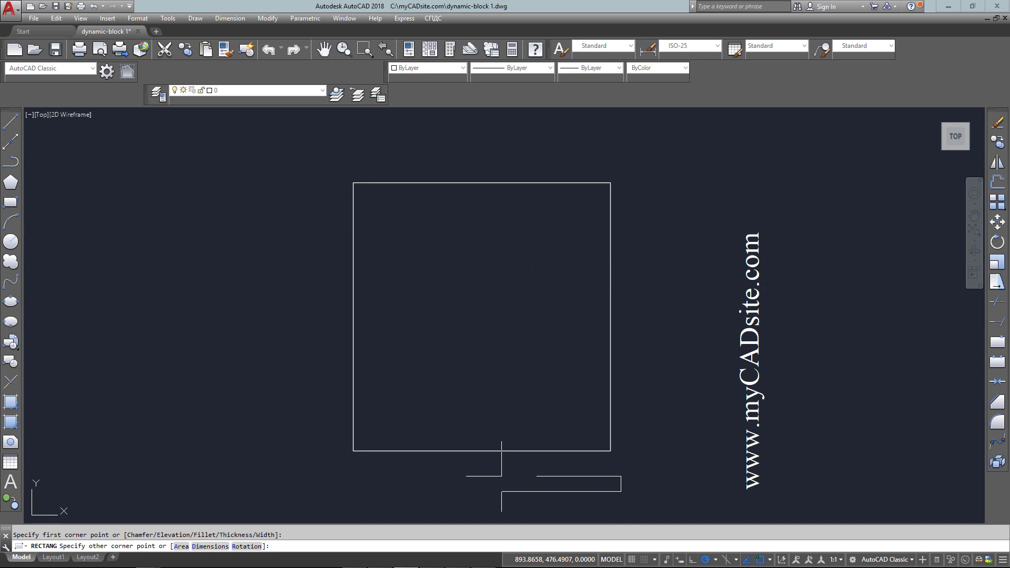
text(@1)
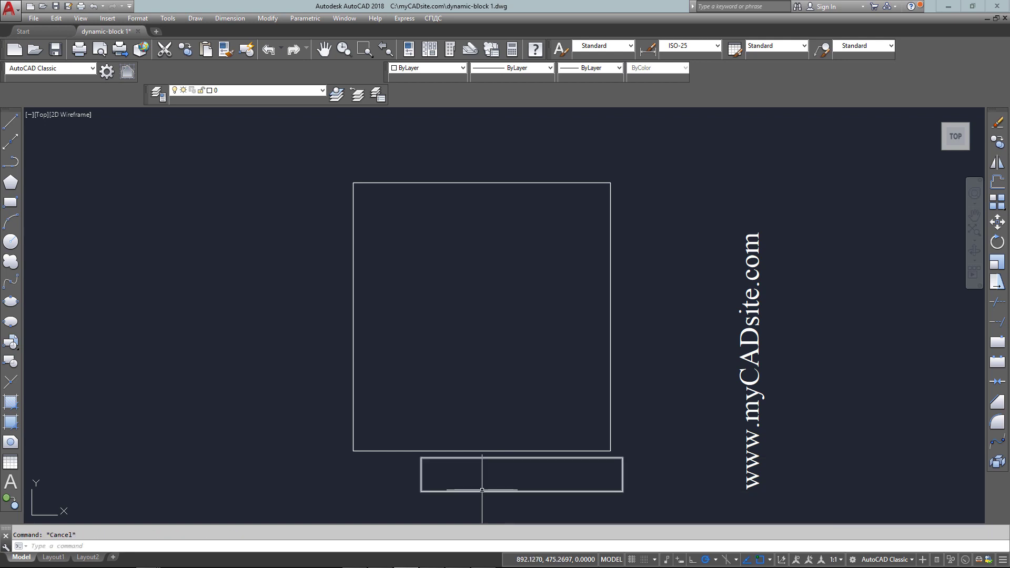
text(FI)
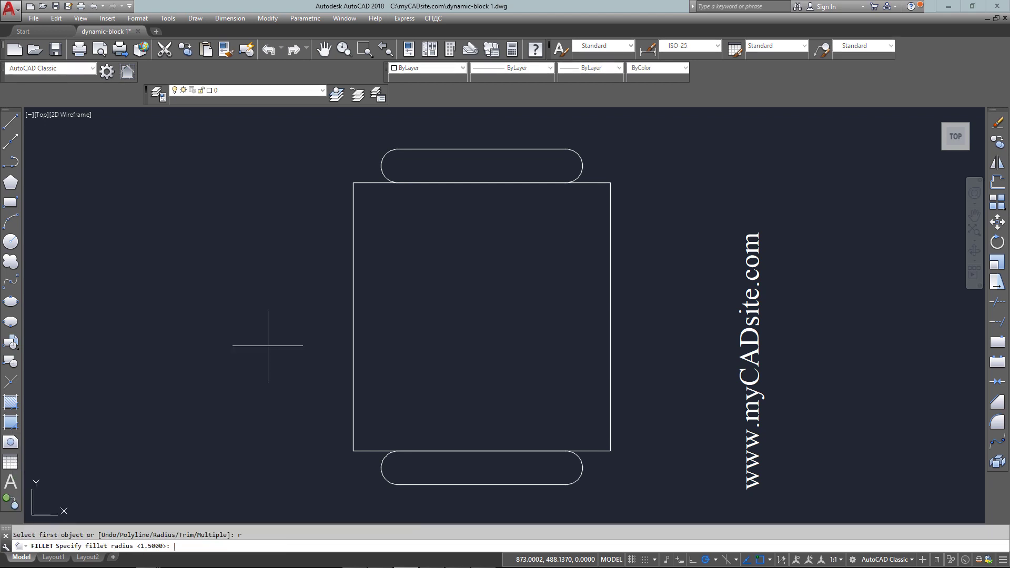
- Round all four seat corners with fillet radius 3, then begin a circle at the seat centre
text(3)
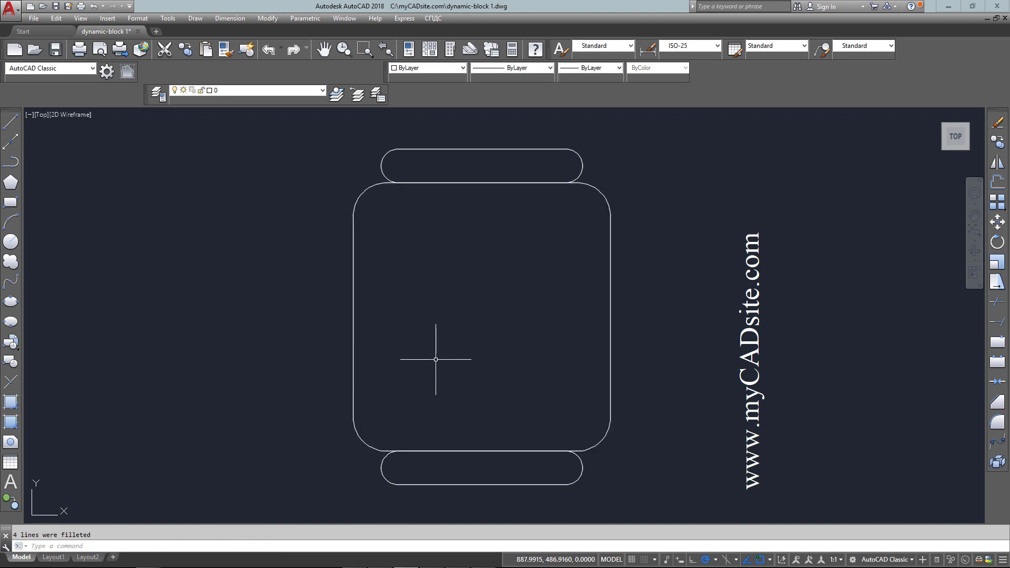
text(c)
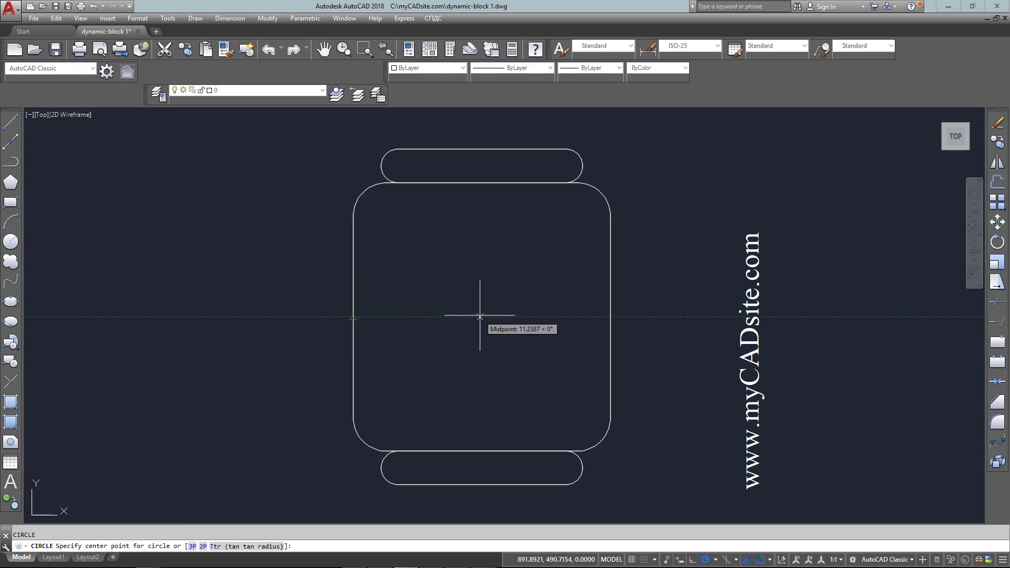
mouse_move(482, 316)
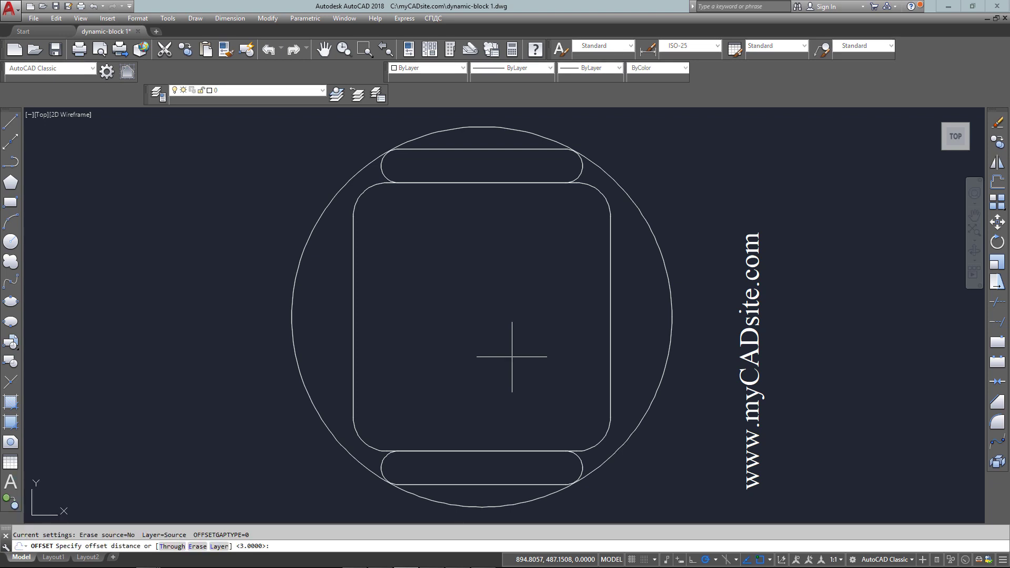
mouse_move(315, 367)
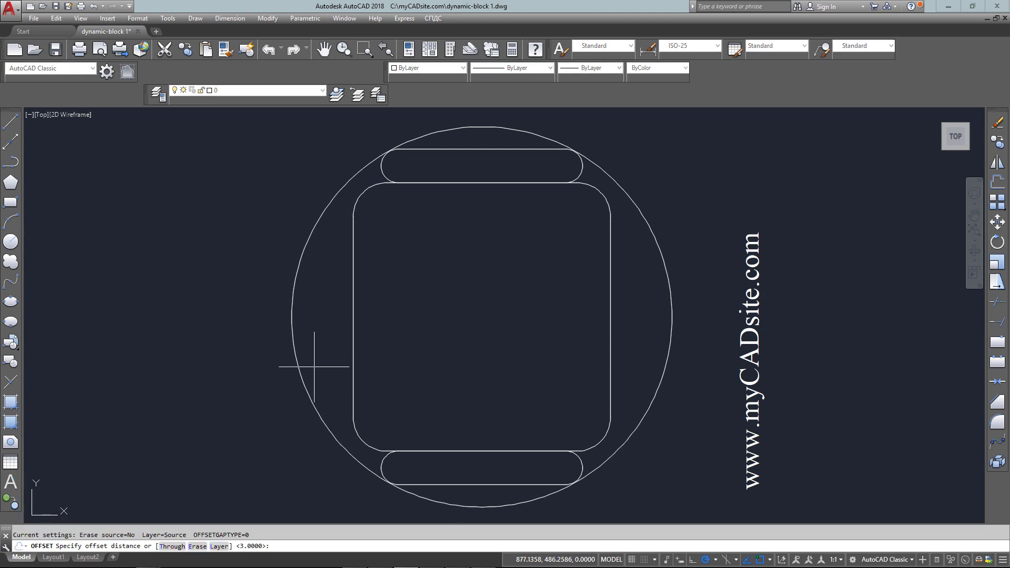
- Offset the seat-centre circle by 3 and trim the arcs between the 30° lines into a double-arc backrest
text(3)
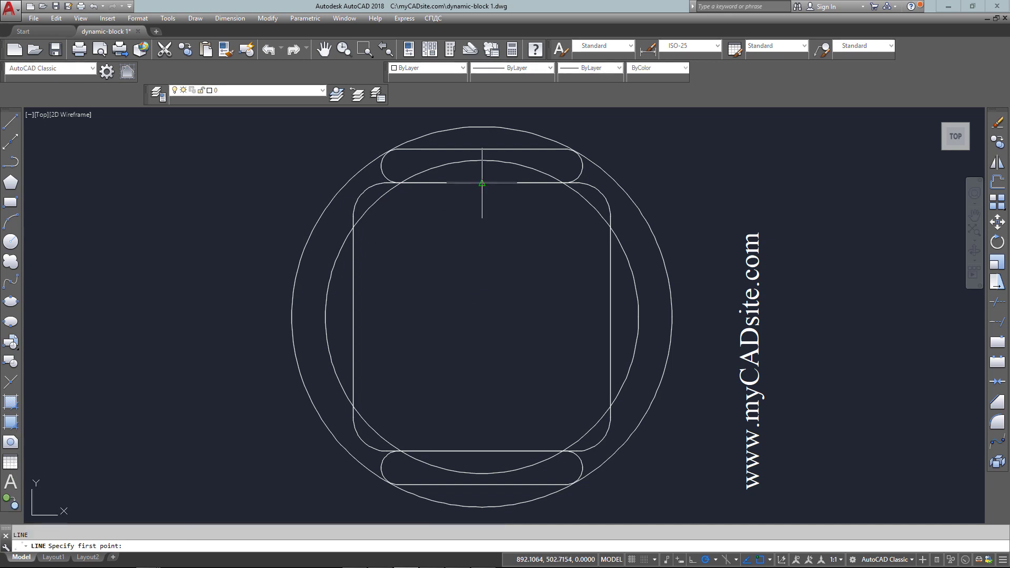
mouse_move(418, 317)
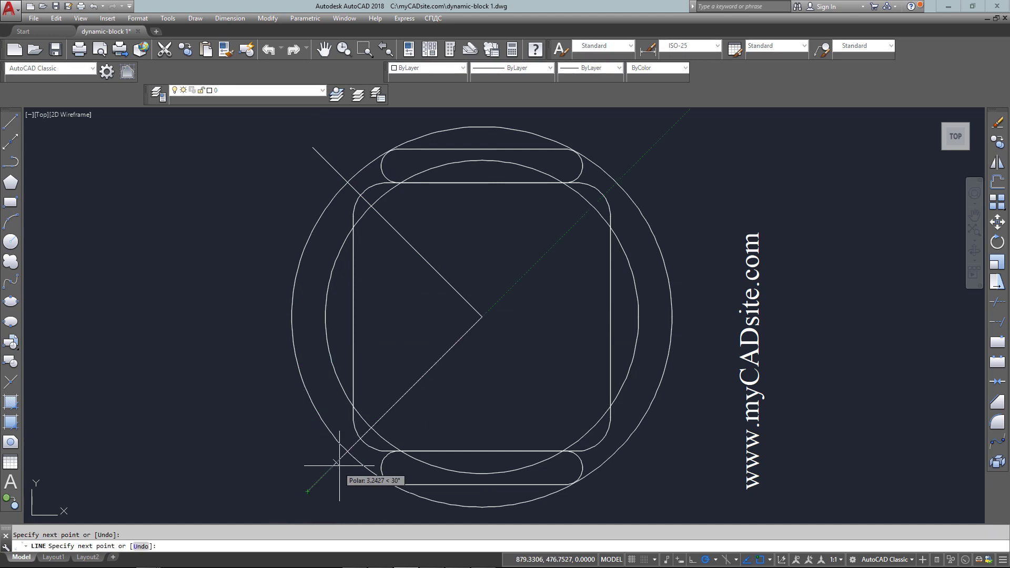
text(tr)
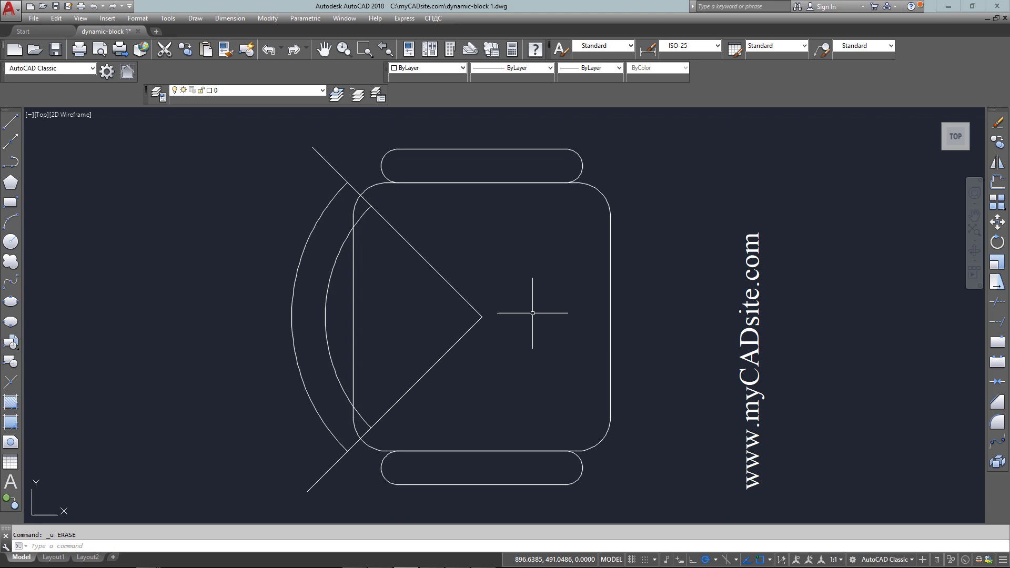
text(TR)
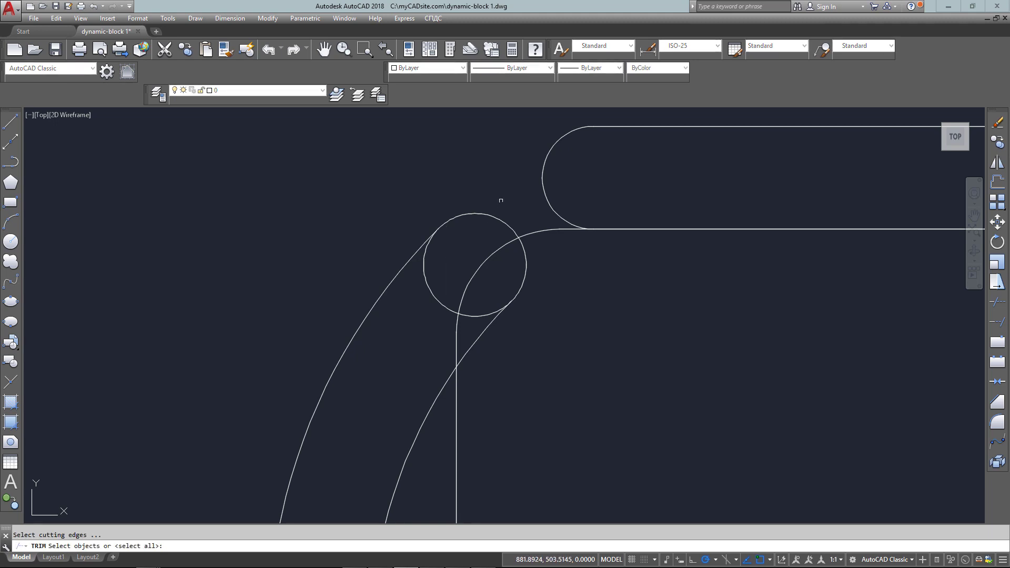
- Trim the excess arc at both backrest ends so it joins the armrests cleanly, then start a block (B)
click(501, 200)
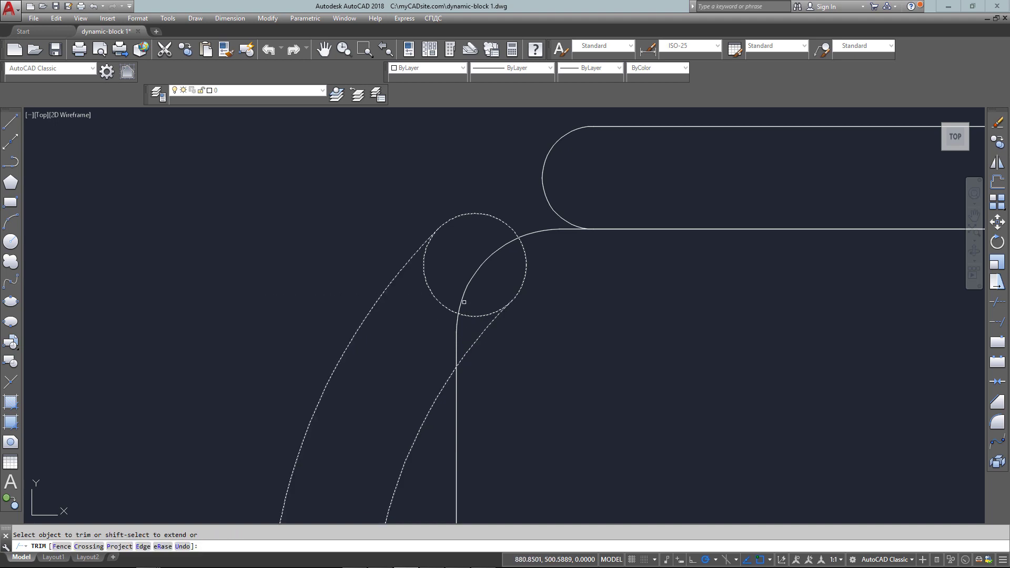
click(463, 302)
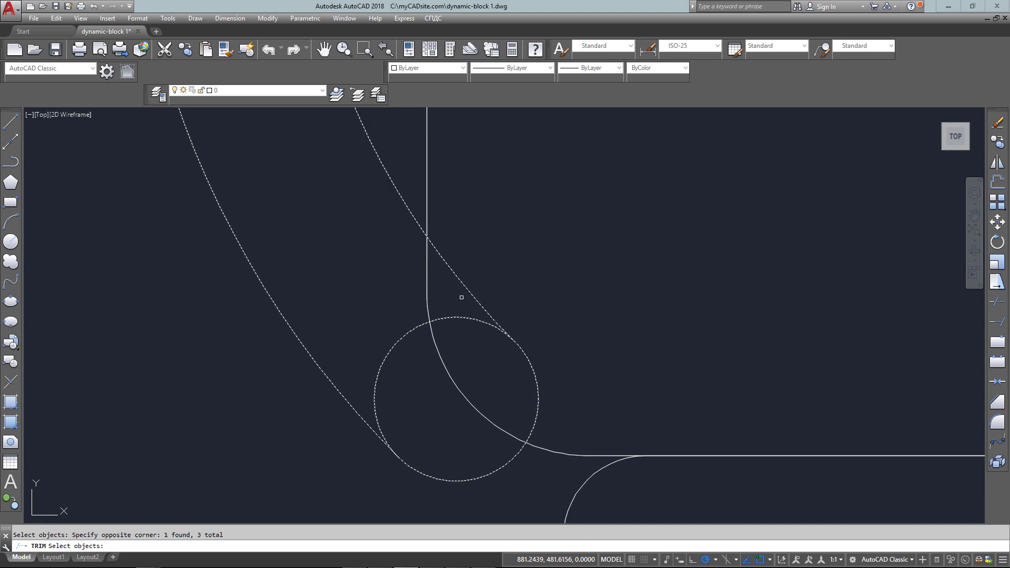
click(461, 297)
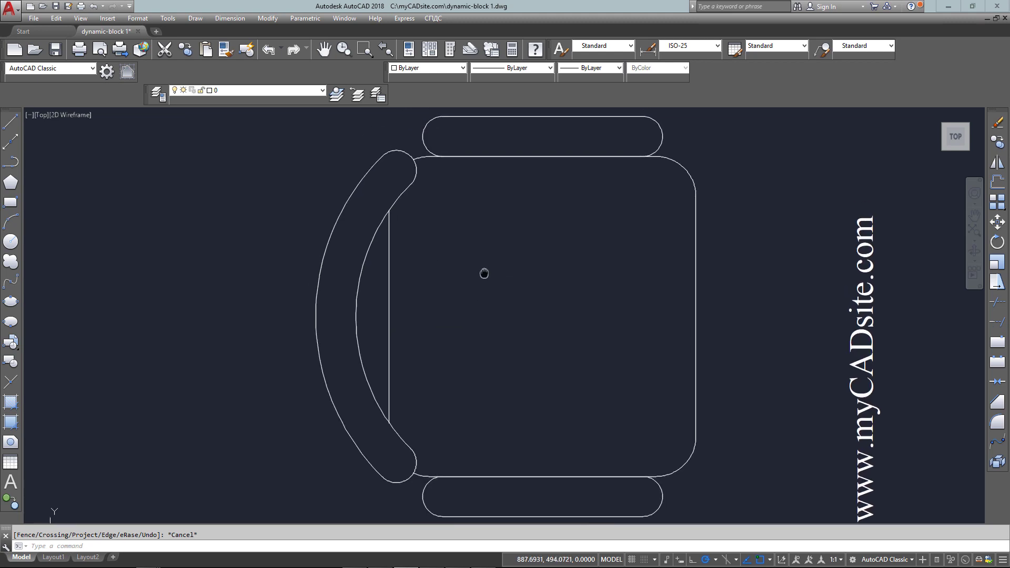
text(b)
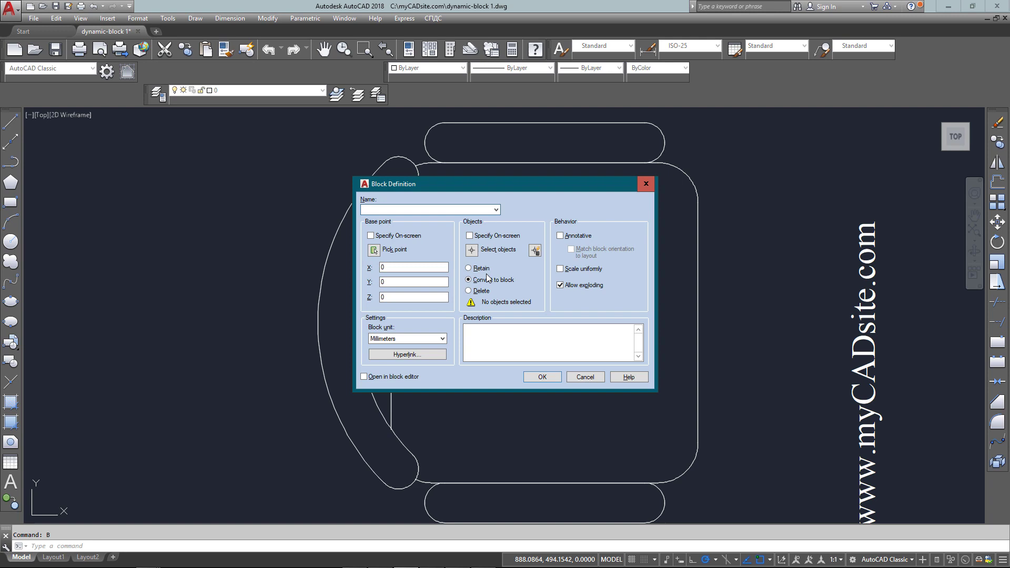
- Define the chair objects as block CHAIR, base point at the seat centre, opening in the Block Editor
text(CHA)
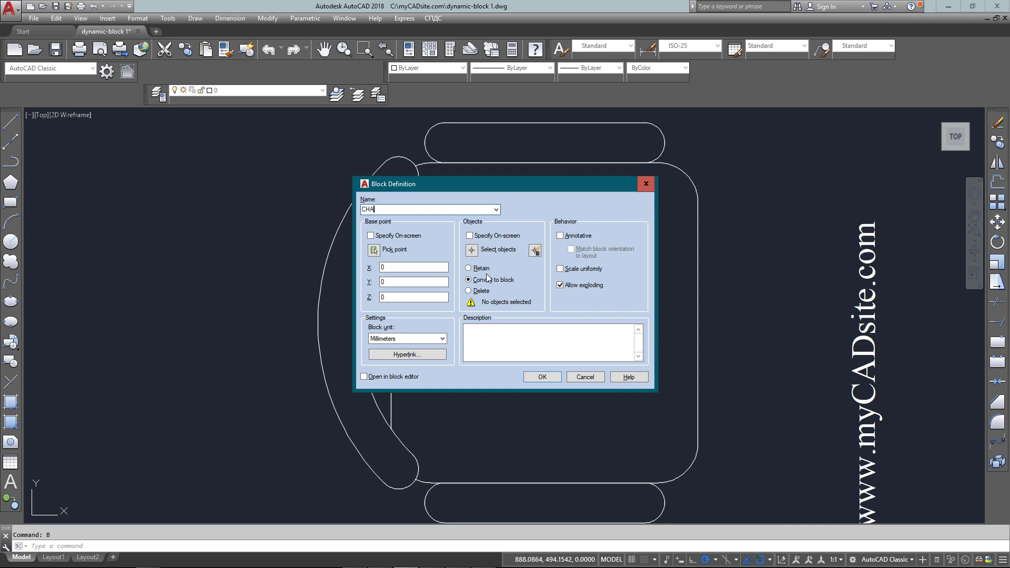
text(IT)
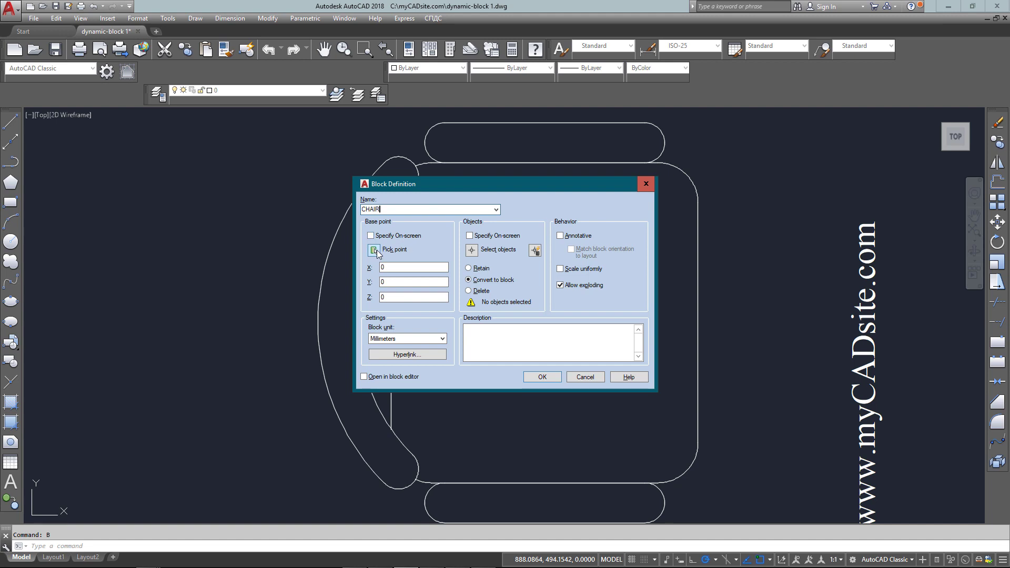
click(375, 251)
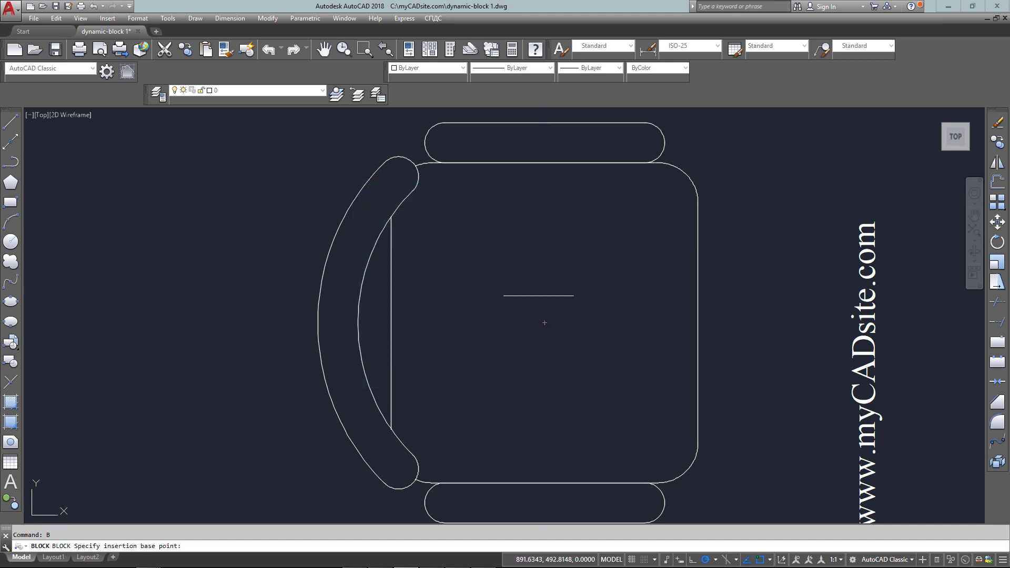
mouse_move(696, 322)
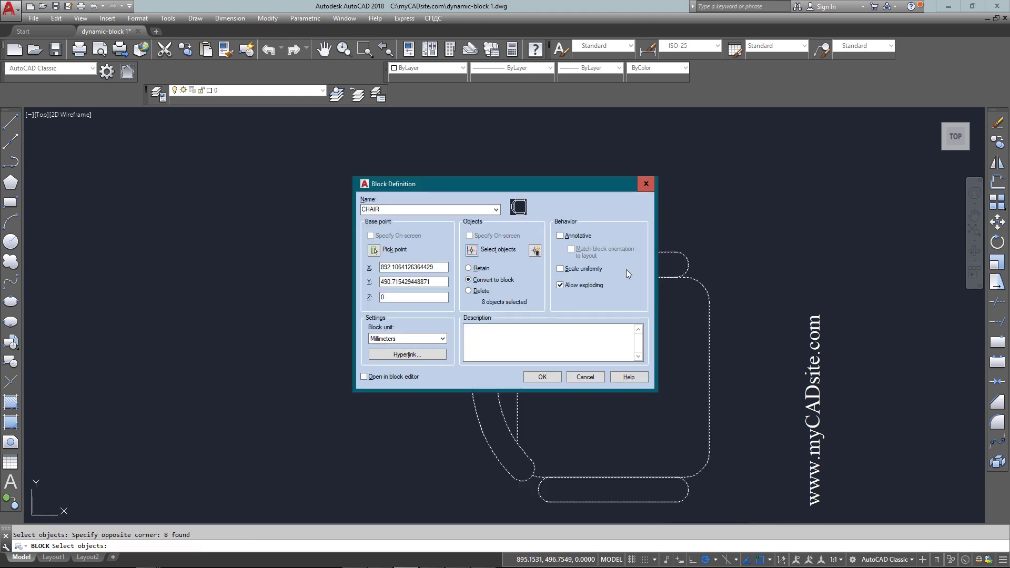
click(365, 377)
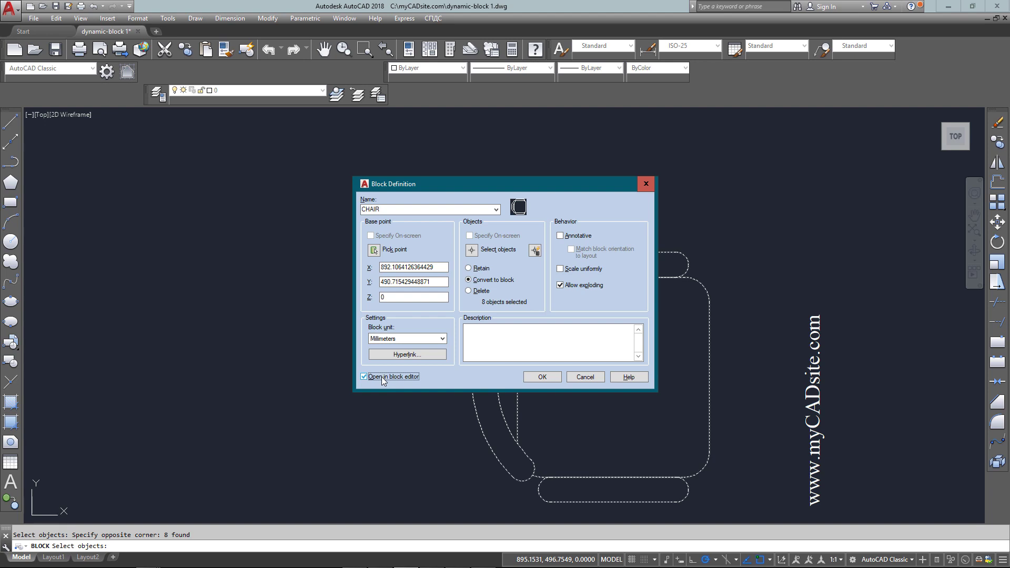
mouse_move(382, 380)
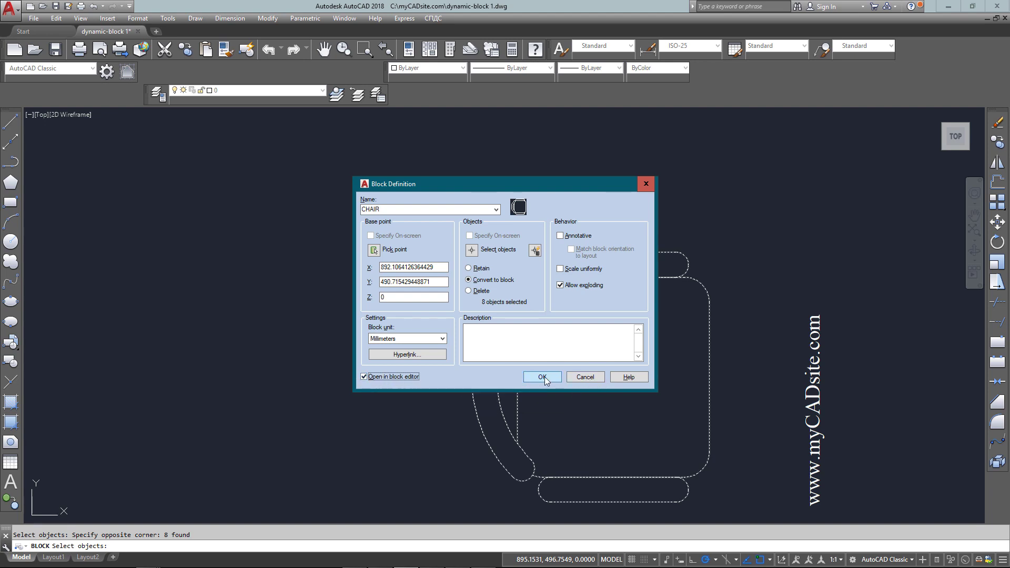
click(542, 377)
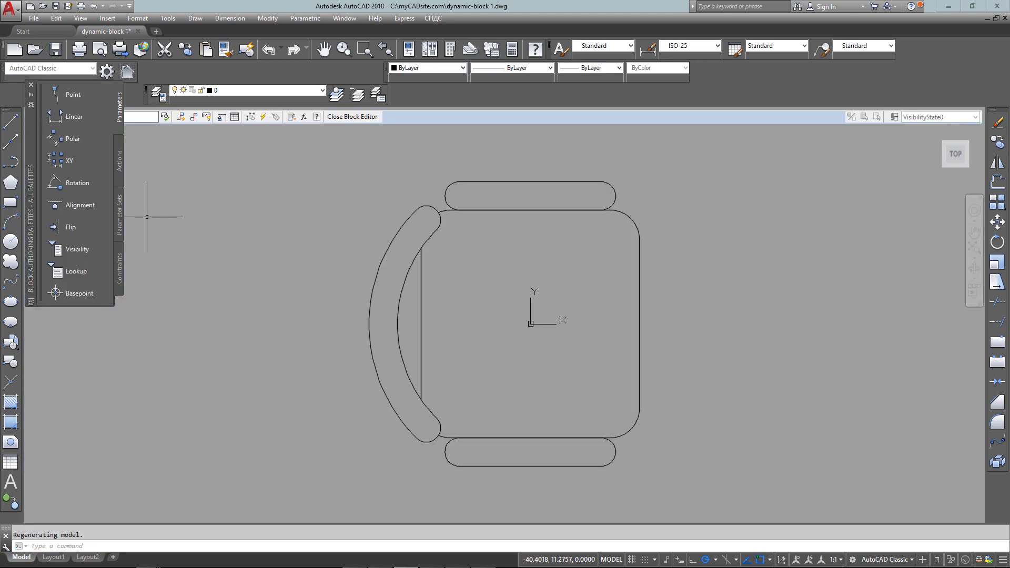
mouse_move(191, 207)
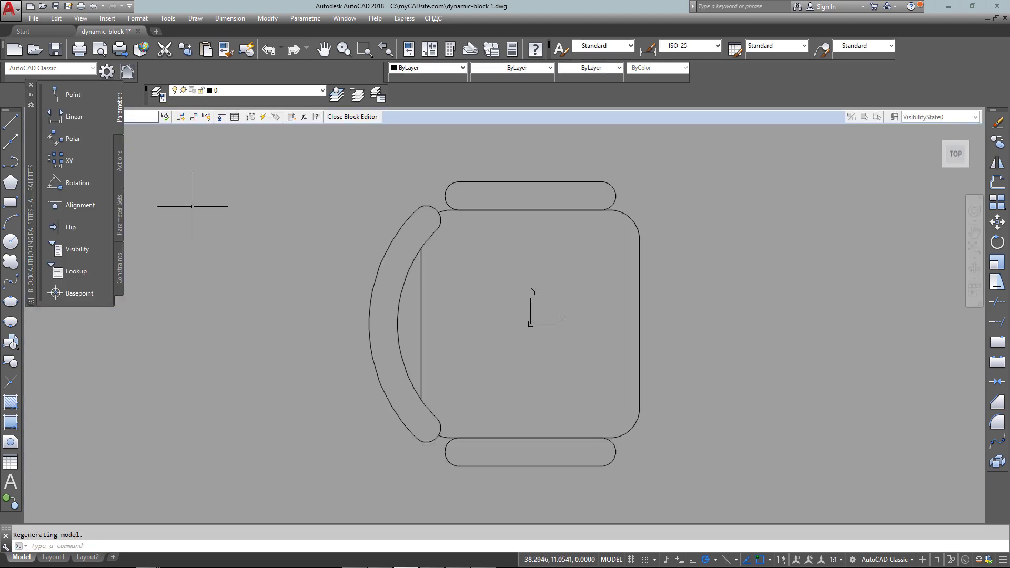
mouse_move(94, 150)
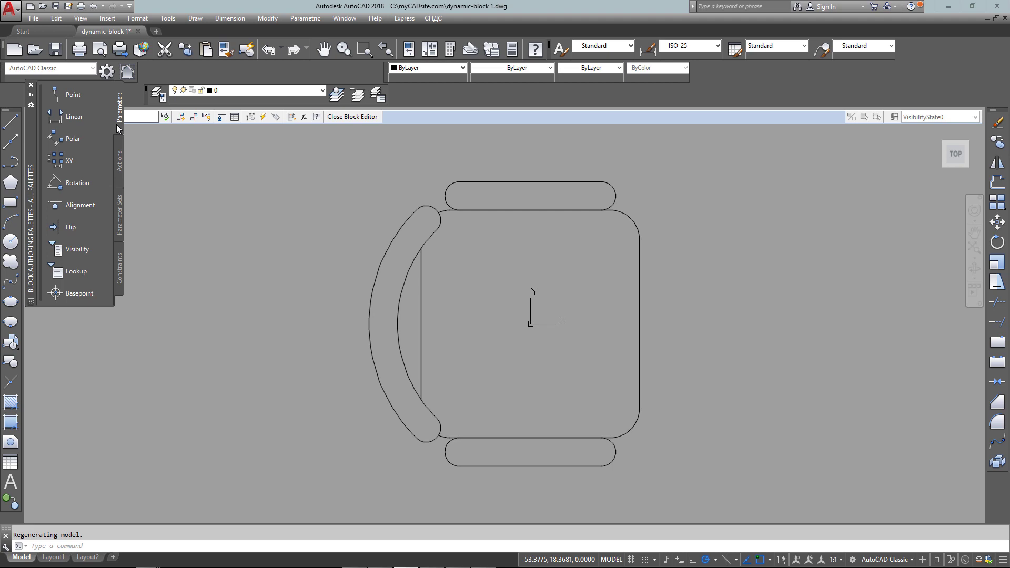
mouse_move(75, 182)
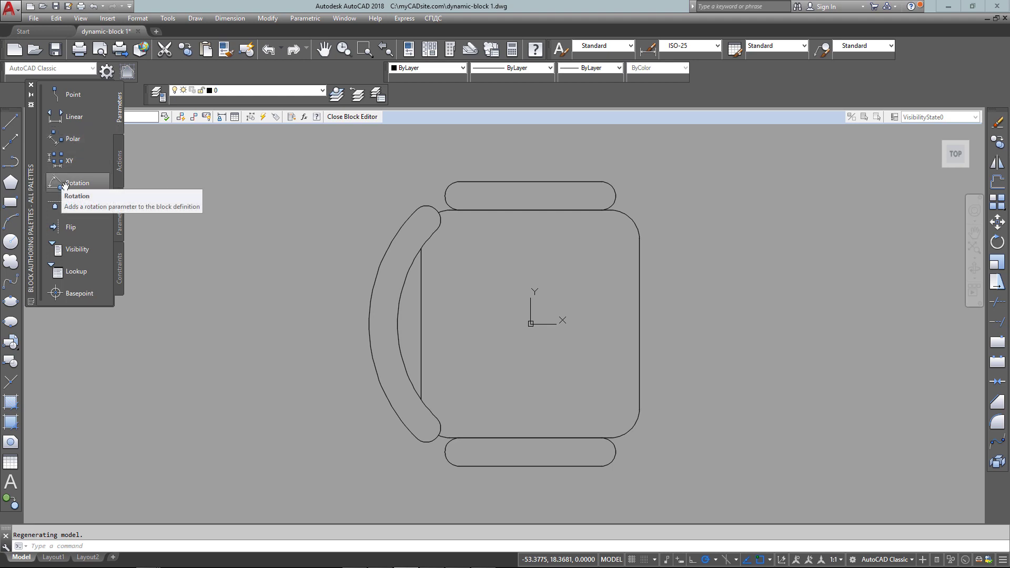
- Add rotation parameter Angle1 to the CHAIR block, centred on the seat's middle
click(77, 183)
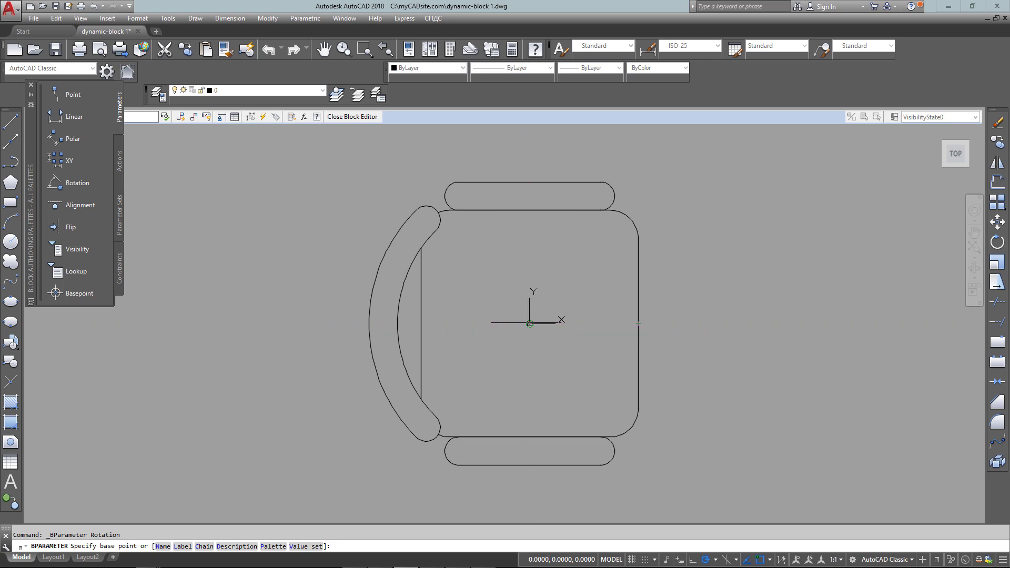
click(530, 323)
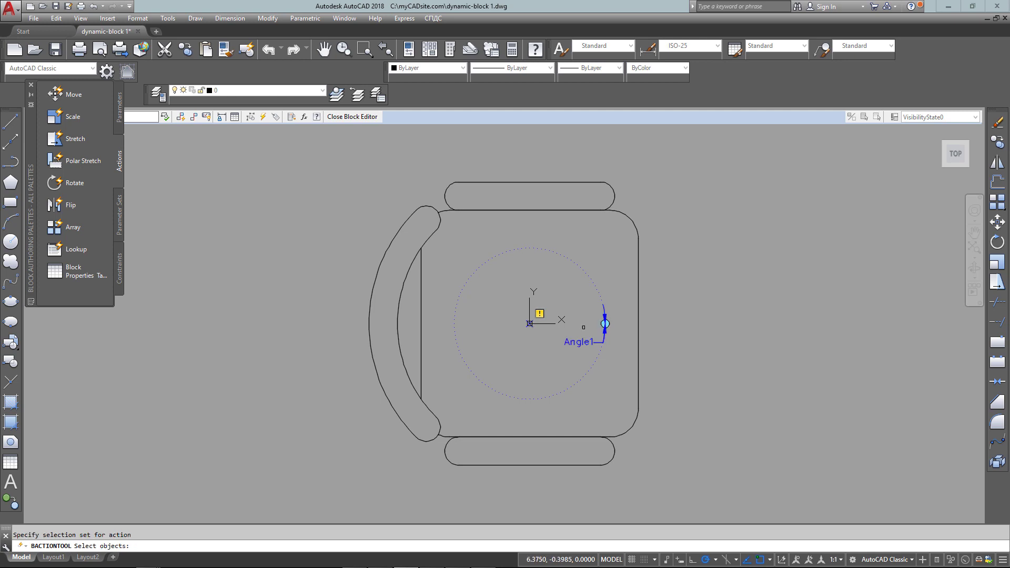
mouse_move(292, 164)
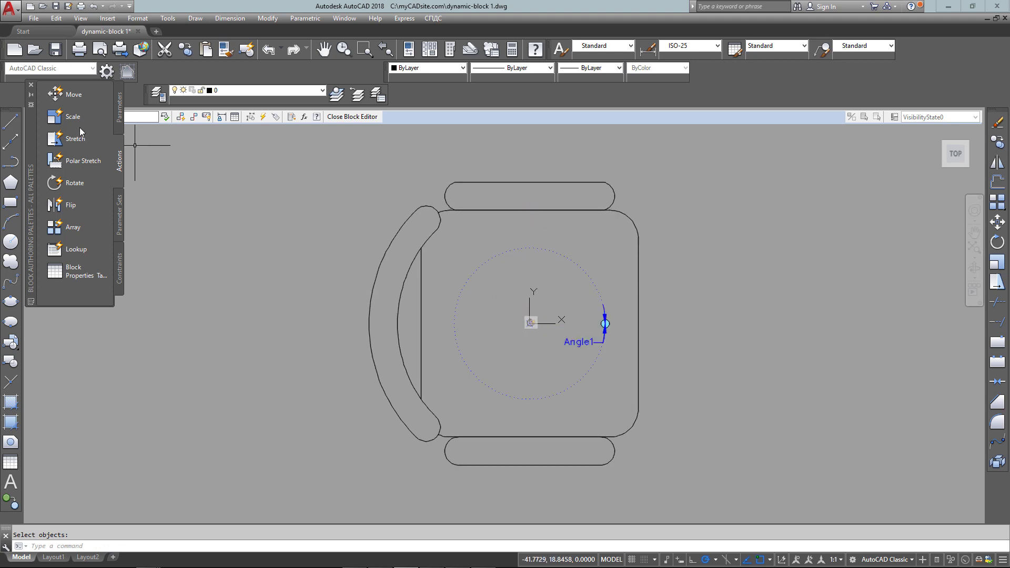
mouse_move(579, 324)
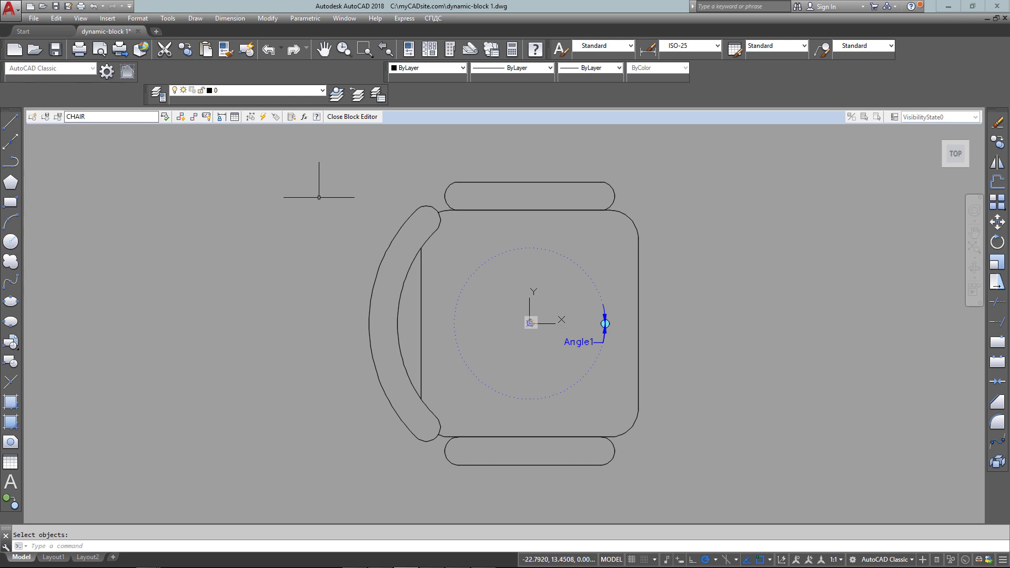
- Close the Block Editor with the rotate action tied to Angle1, saving changes to CHAIR
click(352, 117)
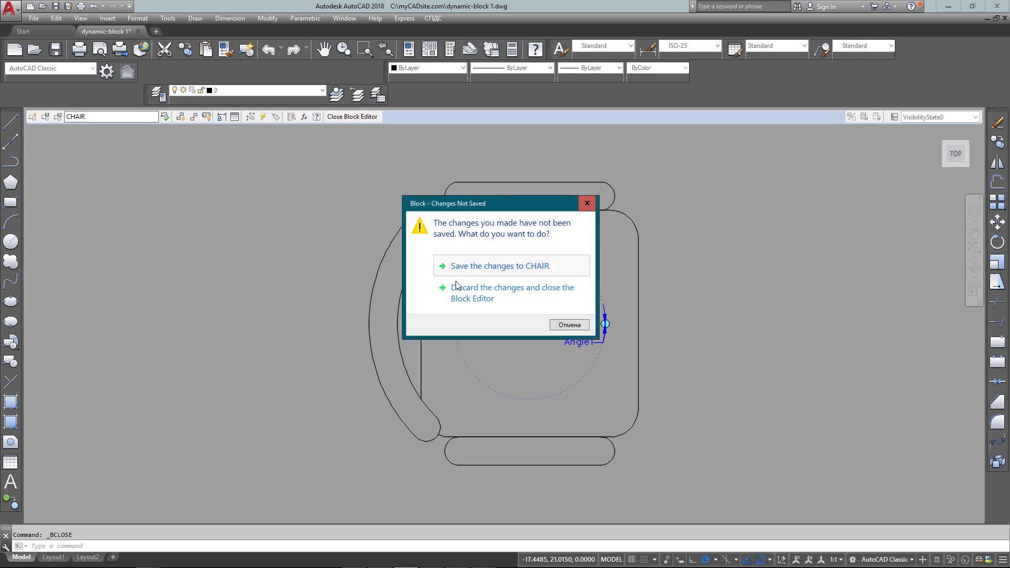
mouse_move(496, 276)
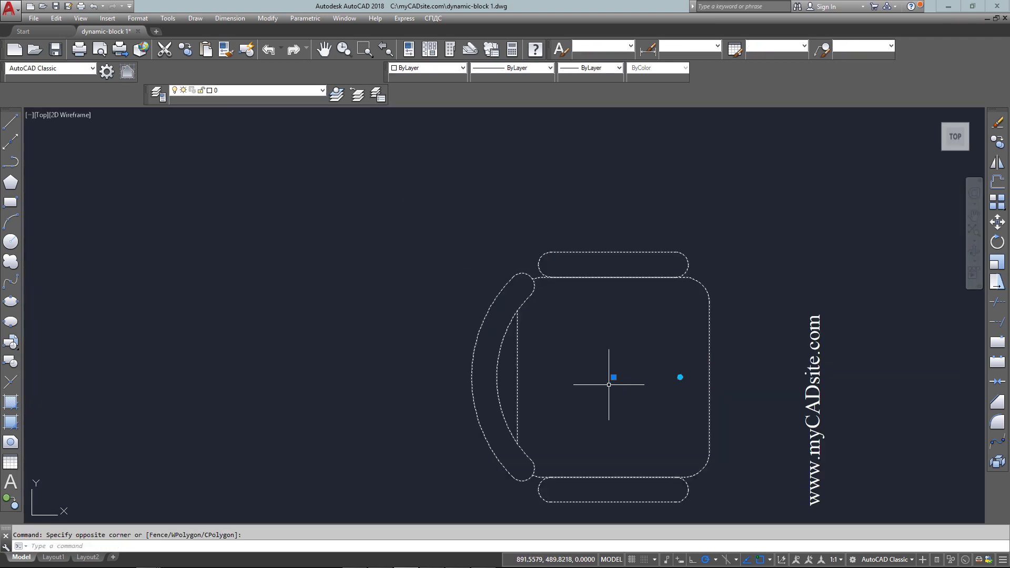
mouse_move(613, 377)
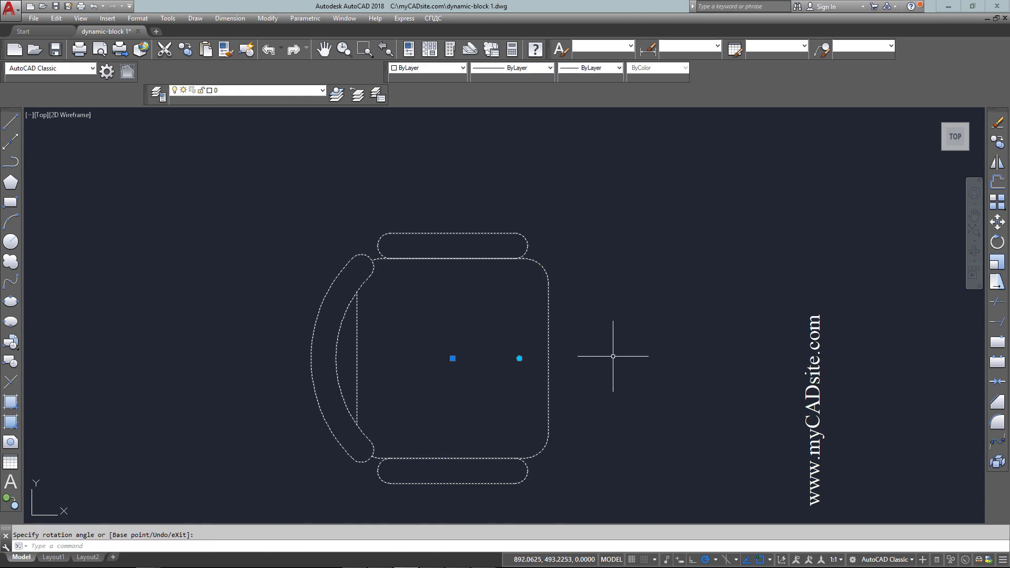
mouse_move(609, 356)
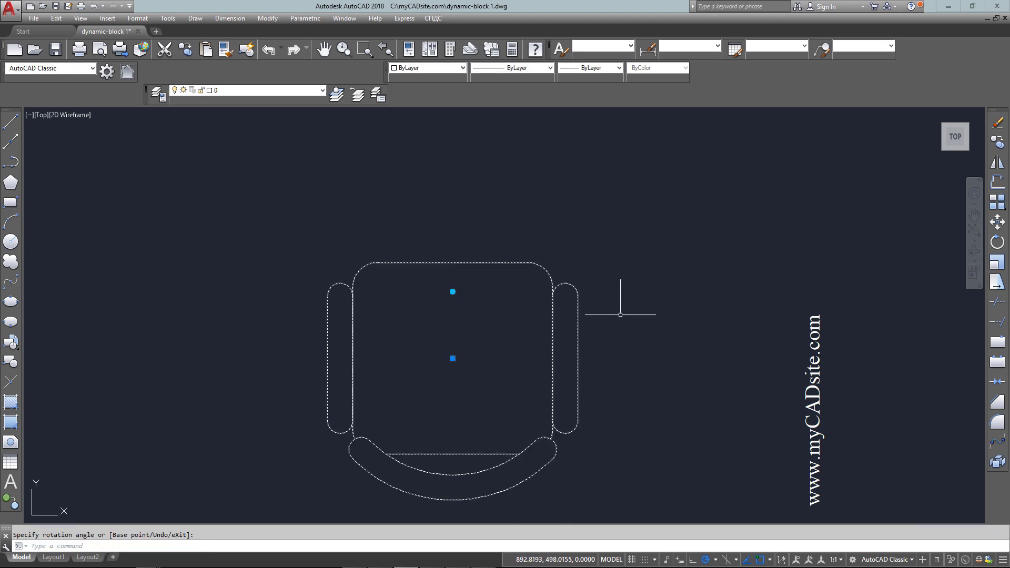
- Copy the rotated chair with CP so four chairs form two facing pairs, backs outward
text(CP)
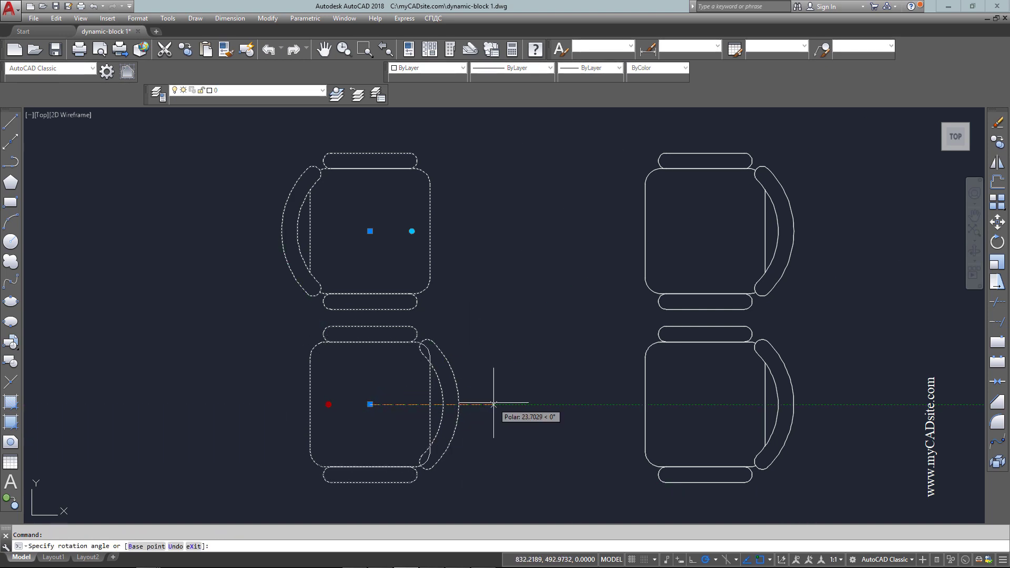
- Draw a tall rectangular table between the left and right chair pairs
key(Escape)
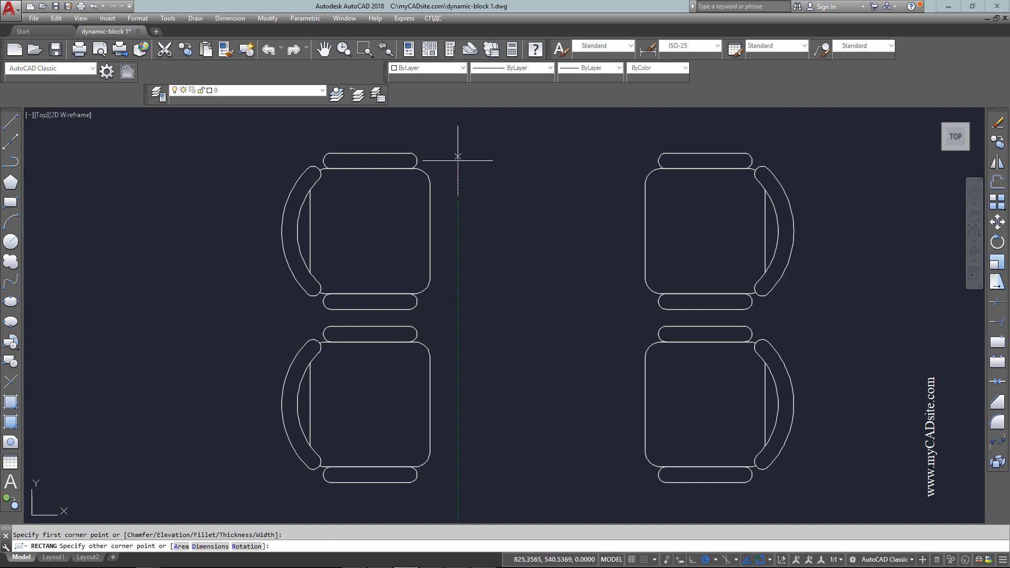
click(670, 413)
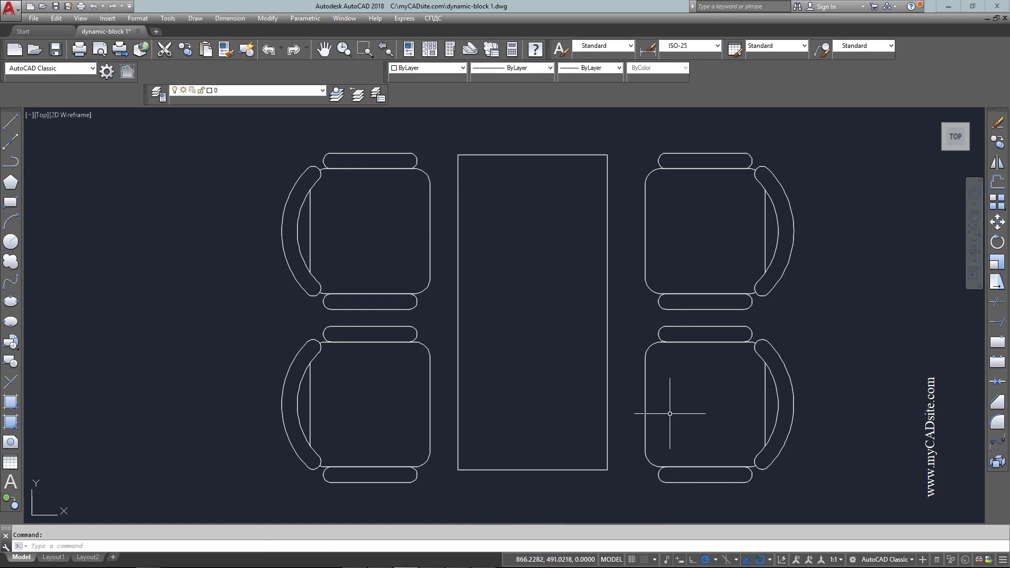
click(370, 405)
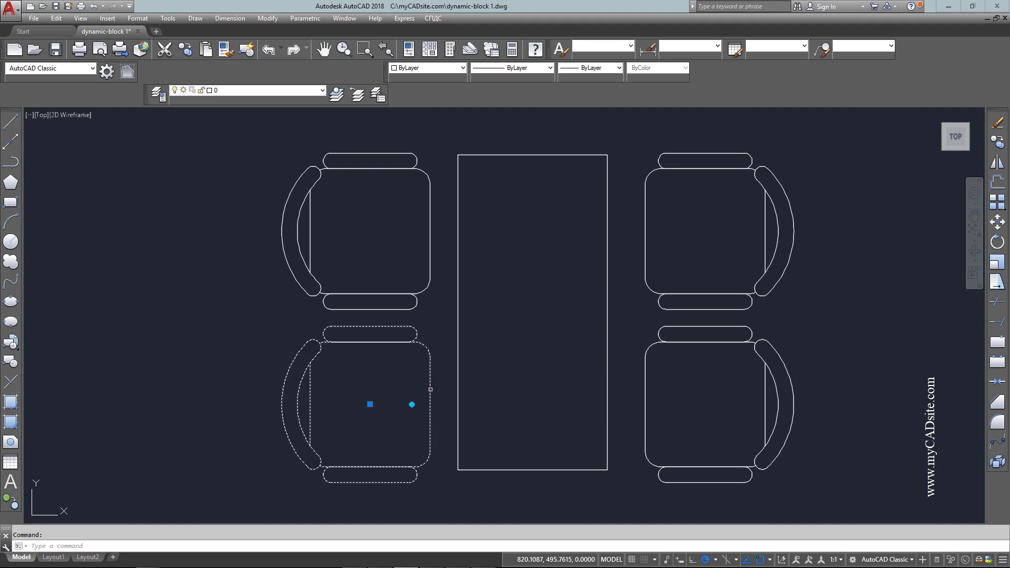